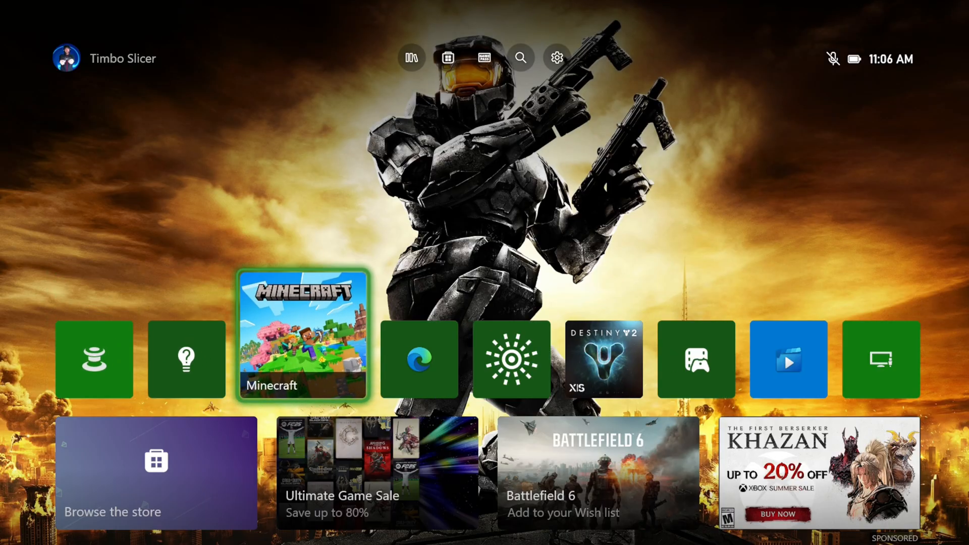
# Navigate from the top bar through Settings and TV & display options to Device control
pyautogui.click(486, 58)
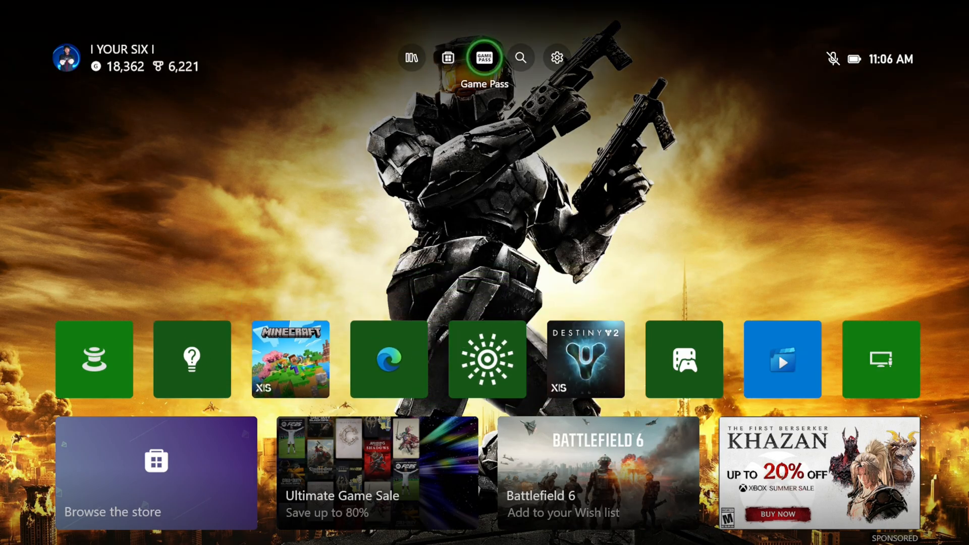
pyautogui.click(555, 57)
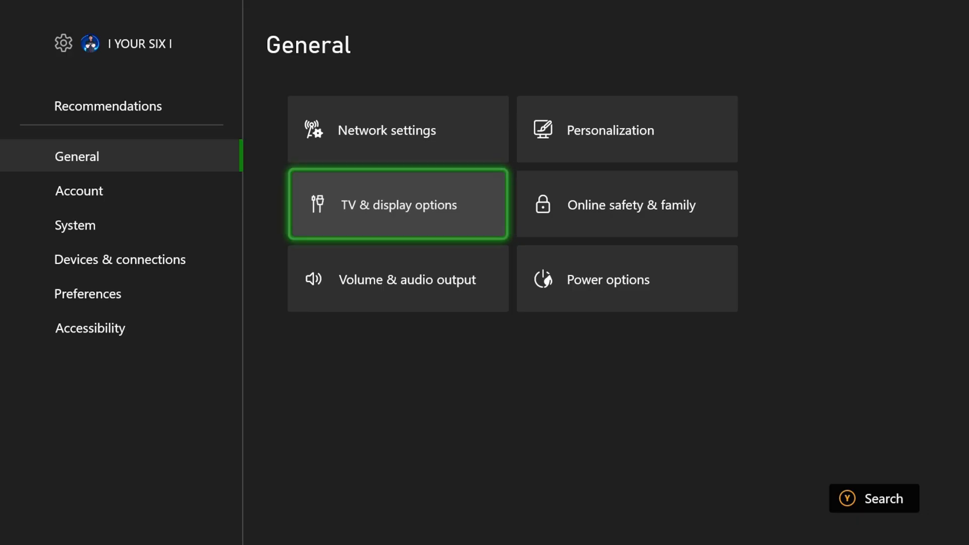
pyautogui.click(397, 204)
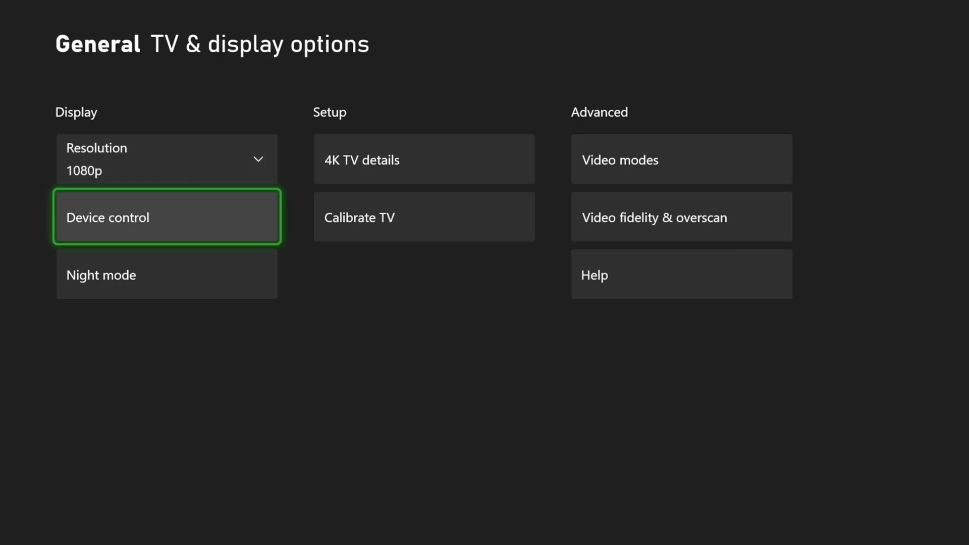
pyautogui.click(166, 216)
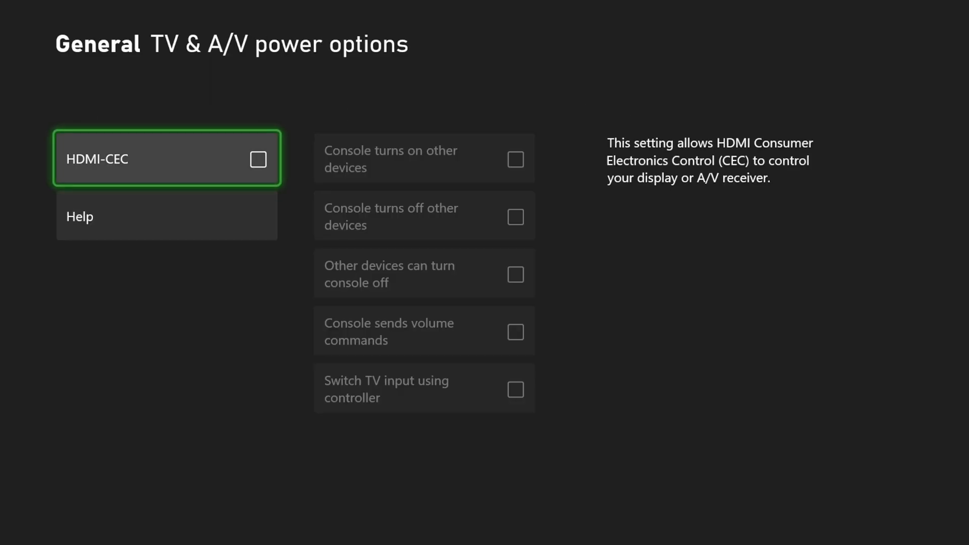
# Switch on HDMI-CEC so its device-control options become available
pyautogui.click(257, 159)
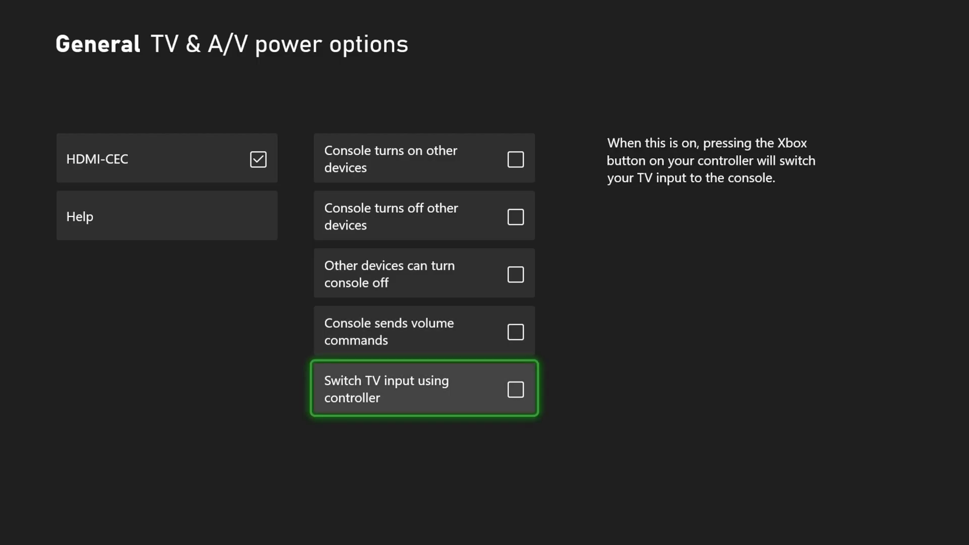
# Check Switch TV input, Other devices can turn console off, and Console turns off/on other devices
pyautogui.click(516, 390)
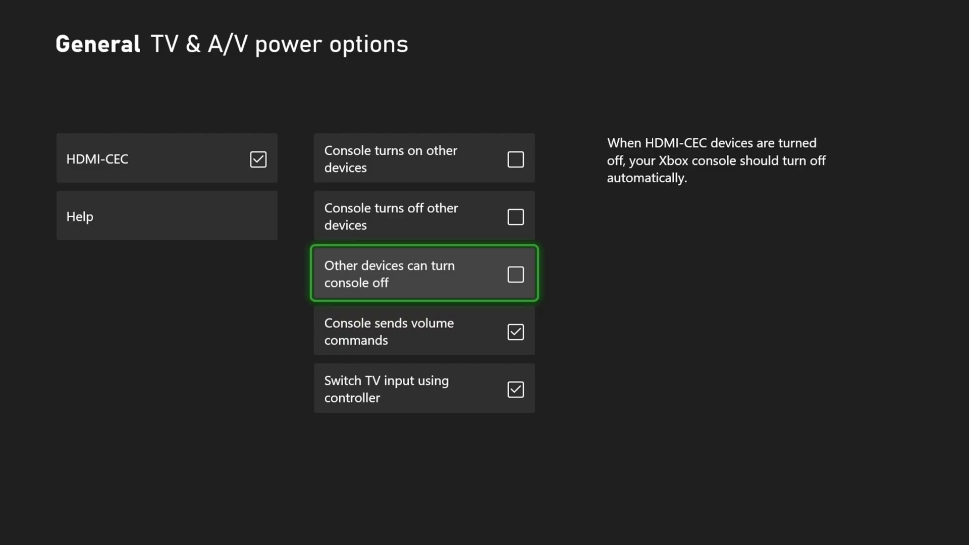
pyautogui.click(516, 274)
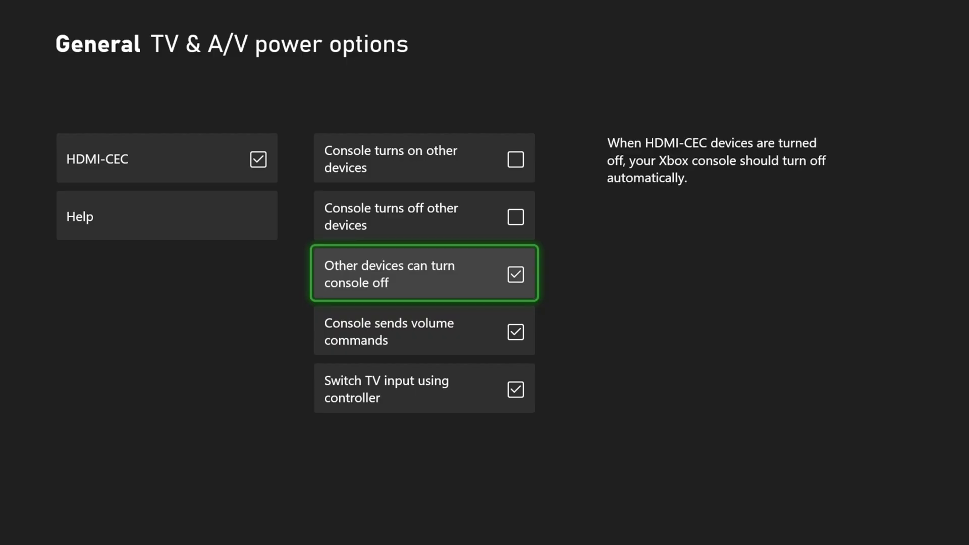
pyautogui.press('up')
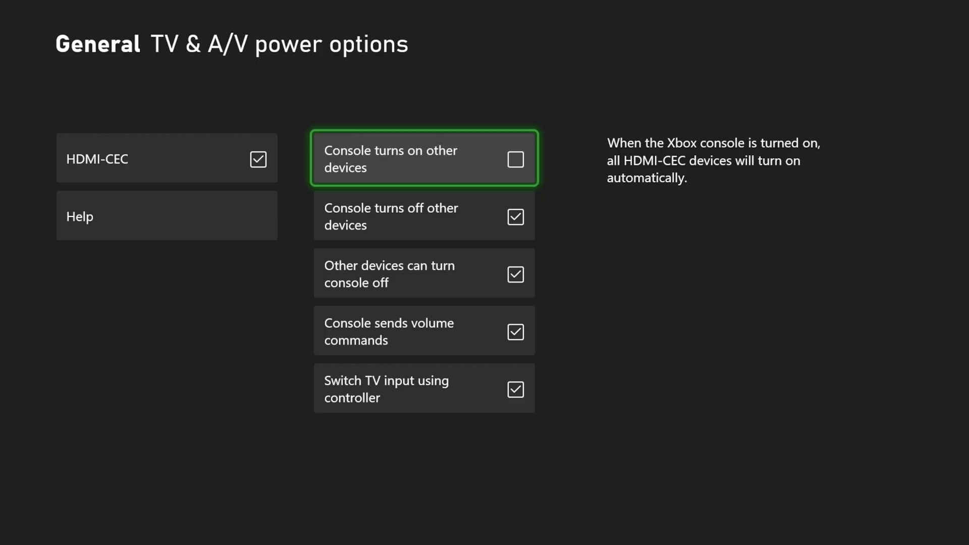
pyautogui.click(515, 158)
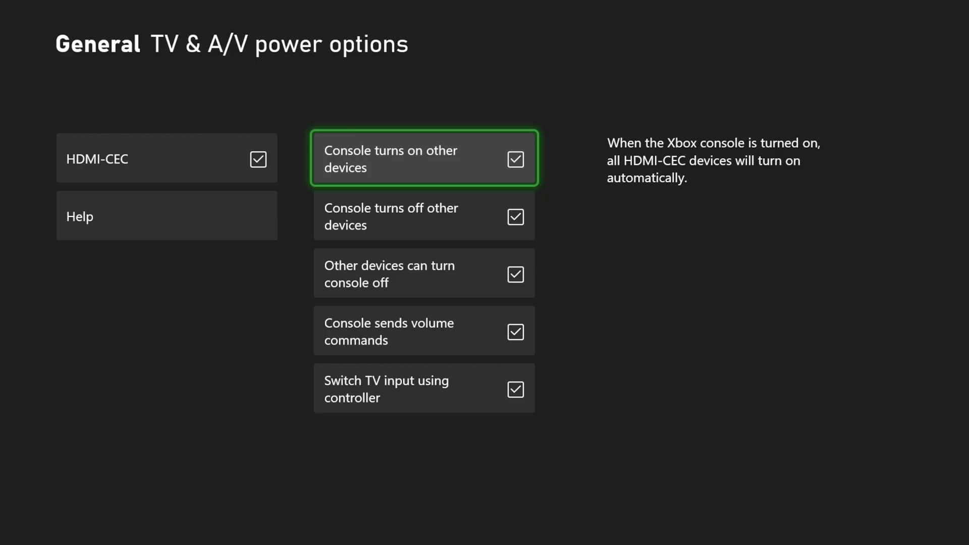